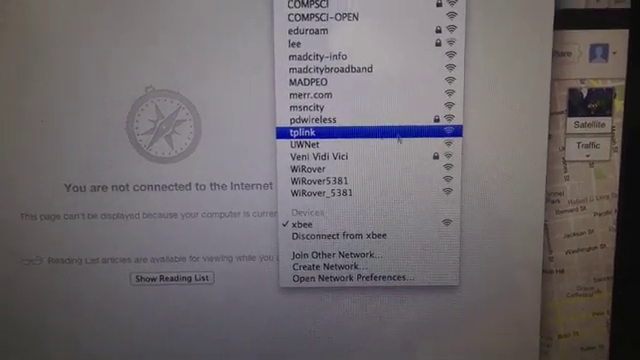
Join the xbee device Wi-Fi network from the macOS Wi-Fi menu.
left_click(305, 131)
type("1")
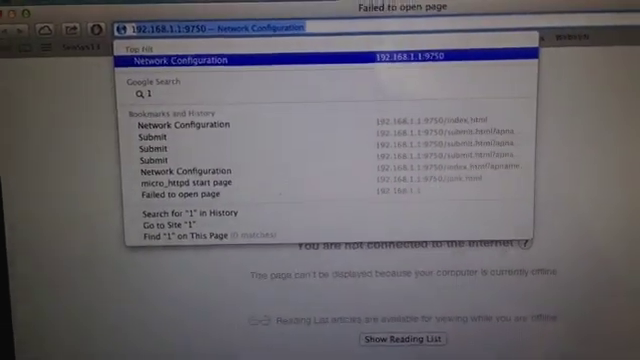
Enter 192.168.1.1:9750 and set the AP Name to tplink on Network Configuration.
type("92.168.1.1:9750")
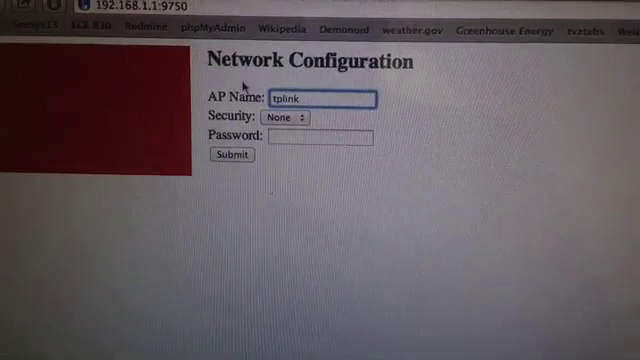
Submit the tplink AP settings and show the list of available Wi-Fi networks.
left_click(231, 155)
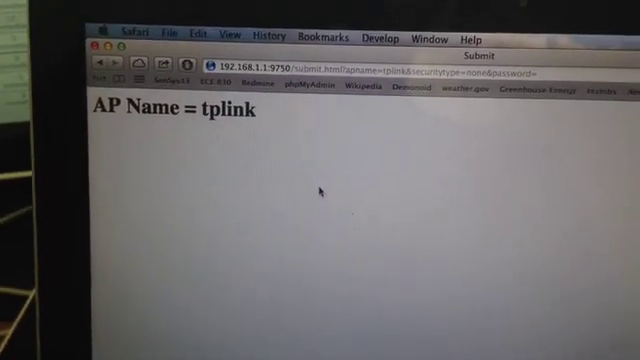
mouse_move(310, 177)
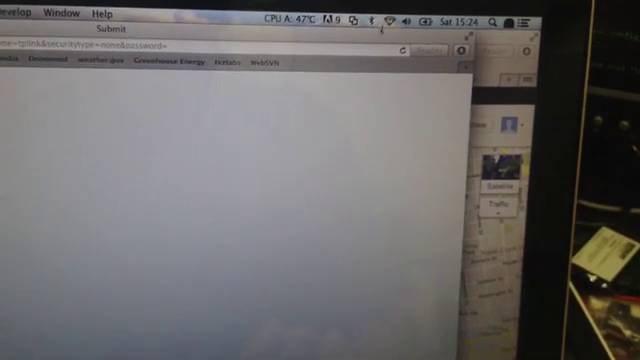
left_click(404, 18)
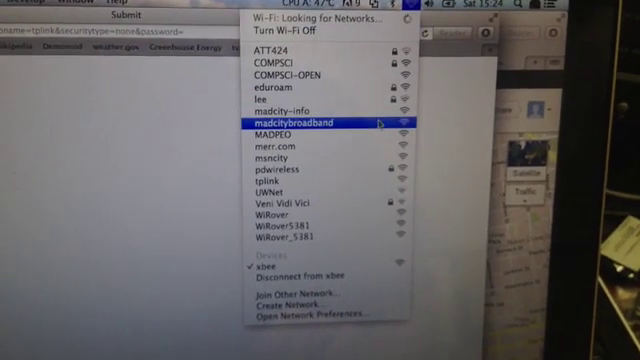